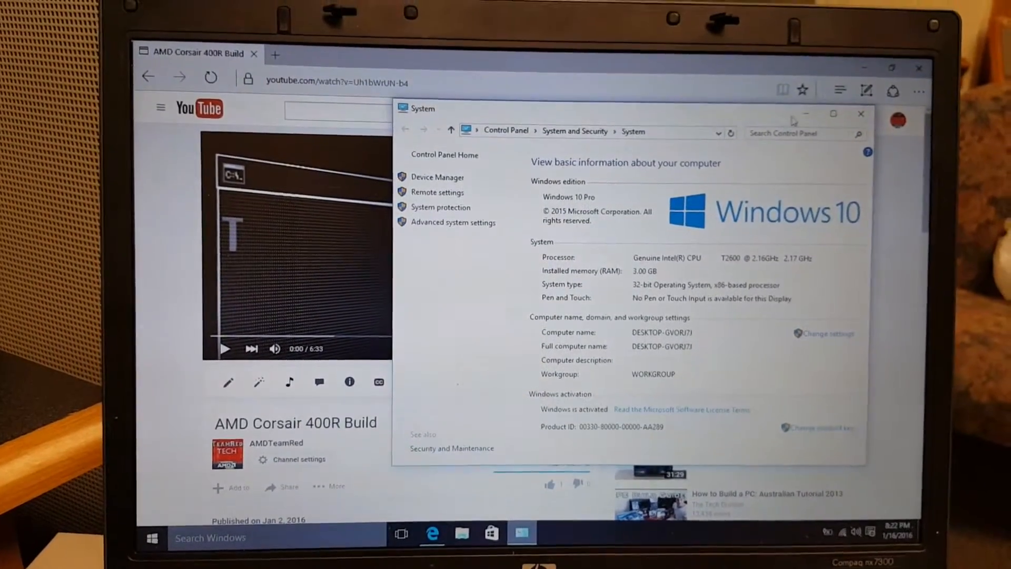
# Step: Close the System (Control Panel) window, leaving the YouTube video page
pyautogui.click(861, 114)
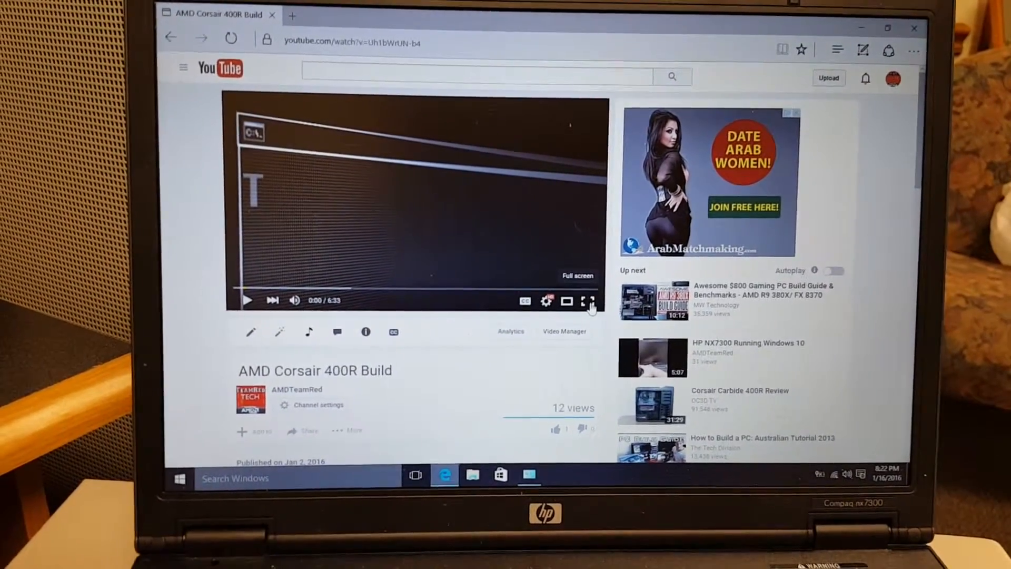
# Step: Play the AMD Corsair 400R Build video fullscreen at 1080p to about 0:27, then exit fullscreen
pyautogui.click(586, 301)
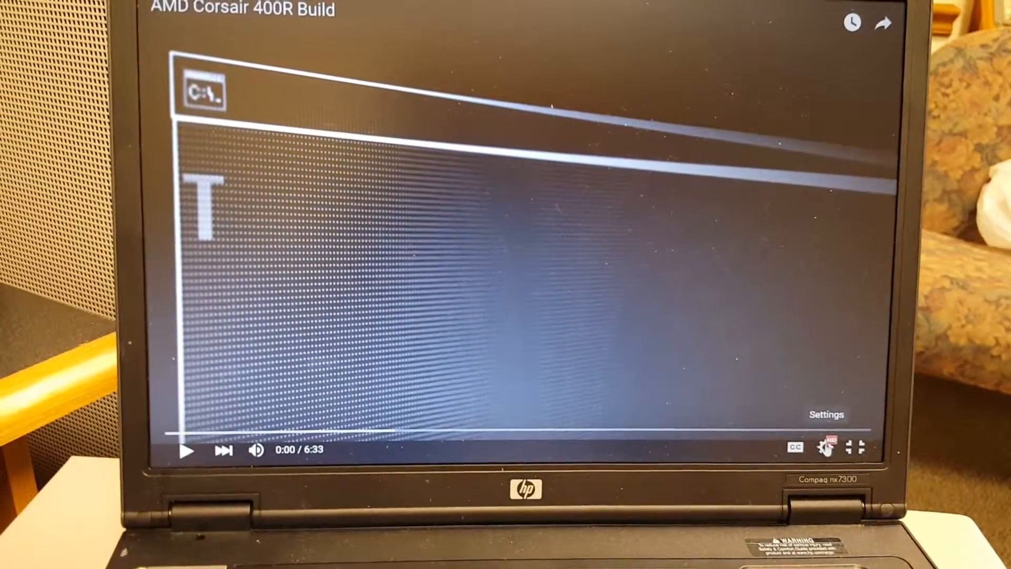
pyautogui.click(828, 448)
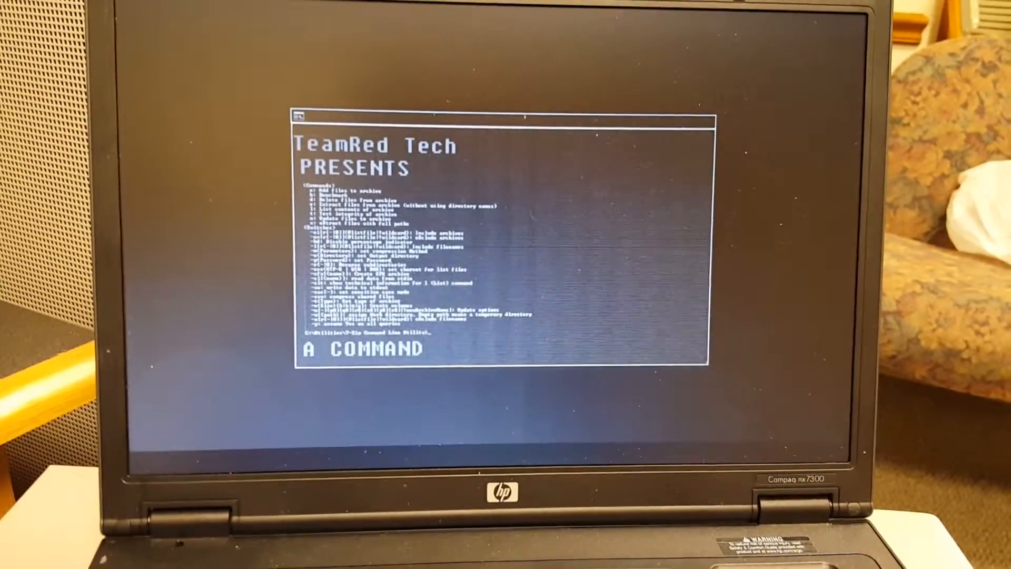
pyautogui.write('PROMPT INTRO')
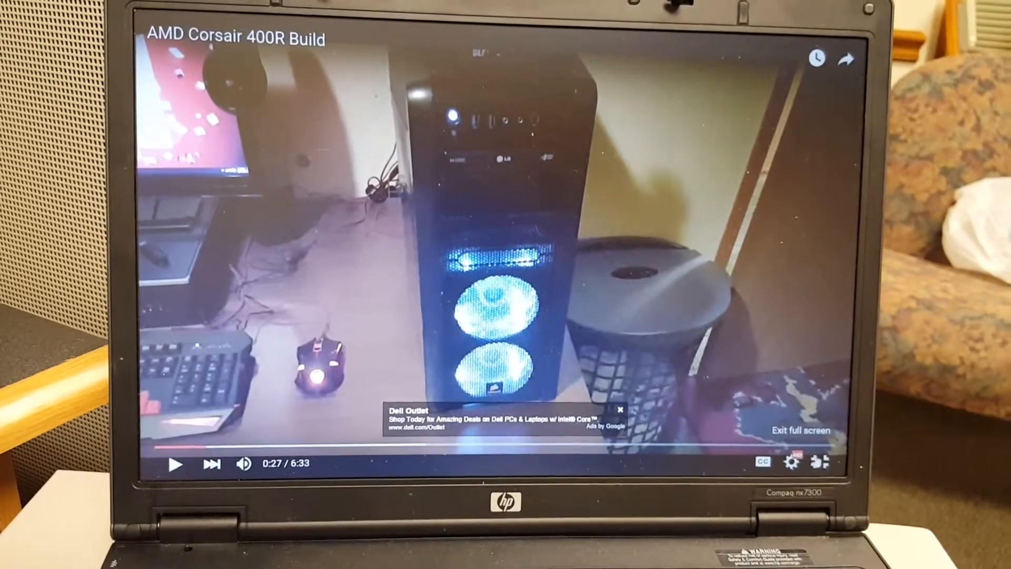
pyautogui.click(801, 431)
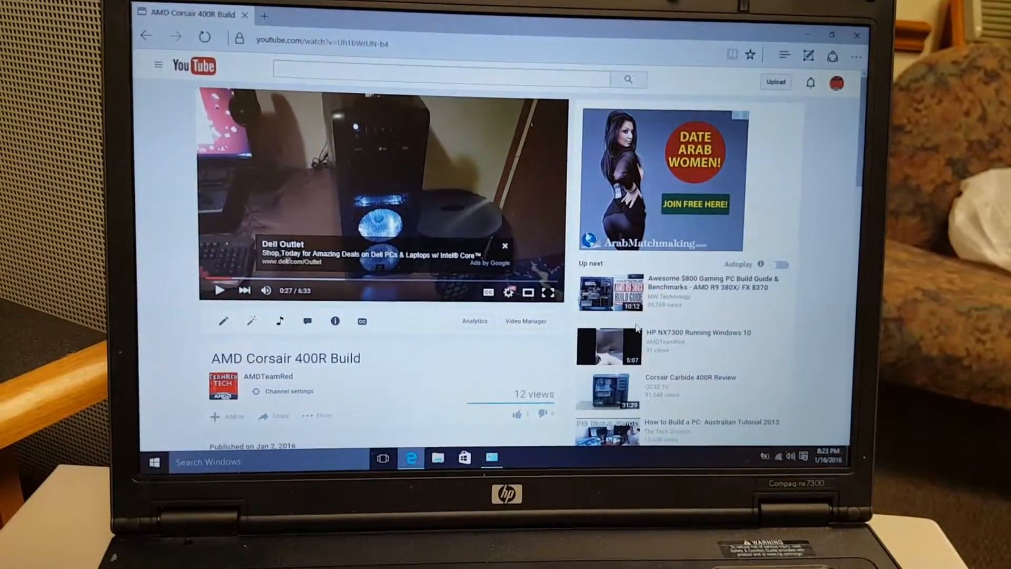